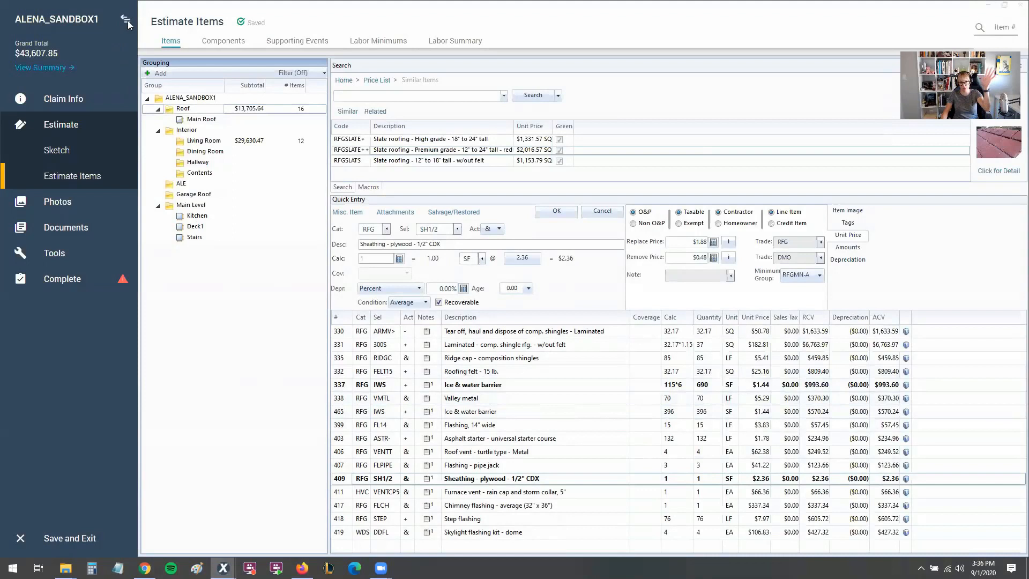
- Open line 337 Ice & water barrier for editing and show its Units Of Measure list
{"action": "left_click", "coordinate": [122, 22]}
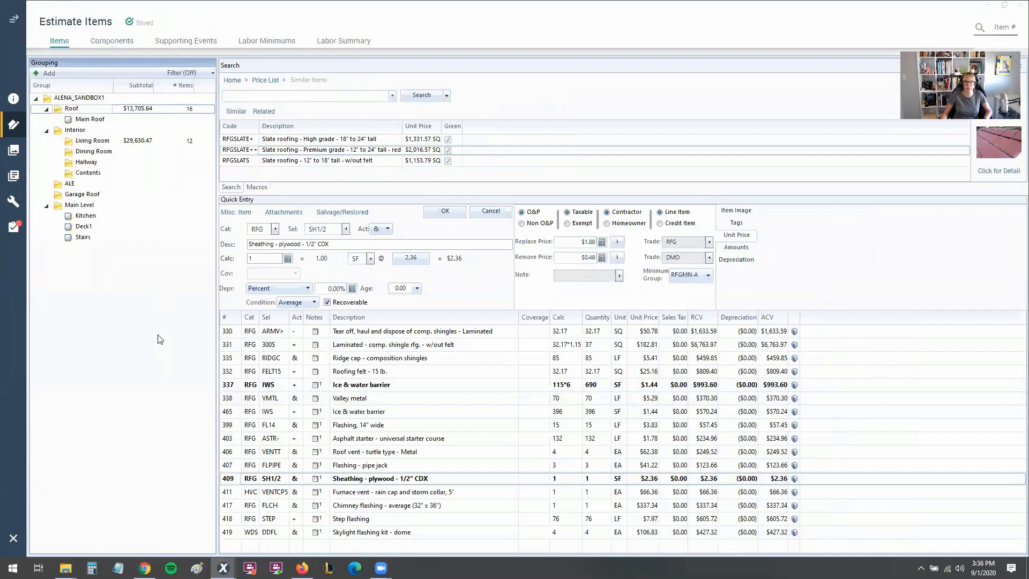
{"action": "left_click", "coordinate": [381, 384]}
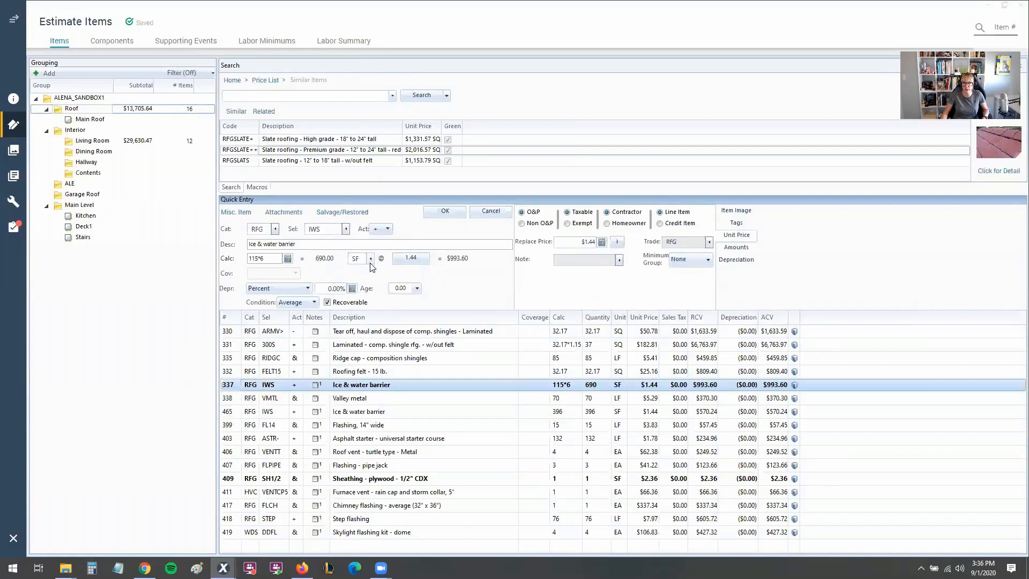
{"action": "left_click", "coordinate": [370, 258]}
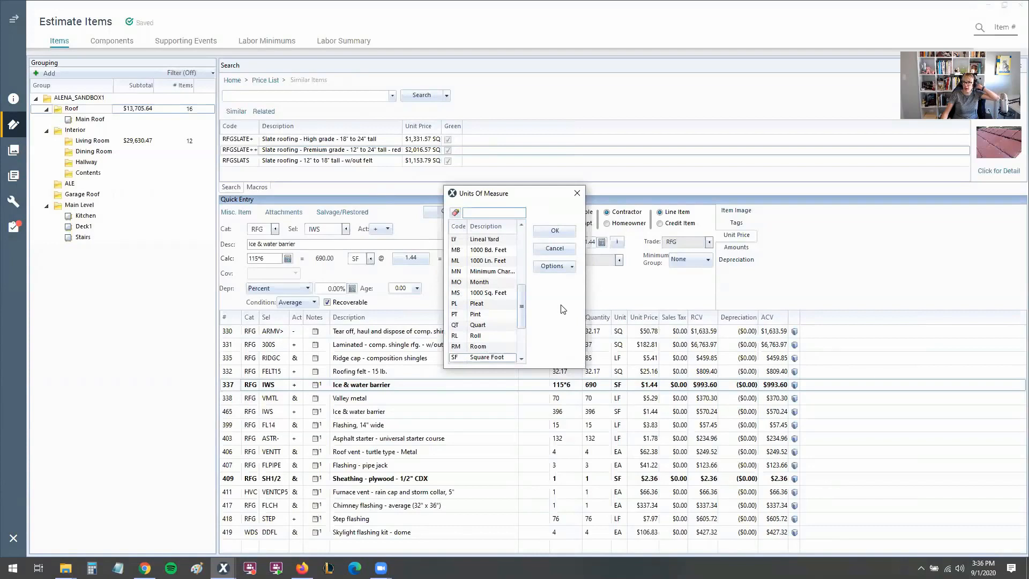
- Set the Ice & water barrier to SF with Calc 115*3, giving 345 SF and $496.80
{"action": "left_click", "coordinate": [554, 231]}
{"action": "type", "text": "3"}
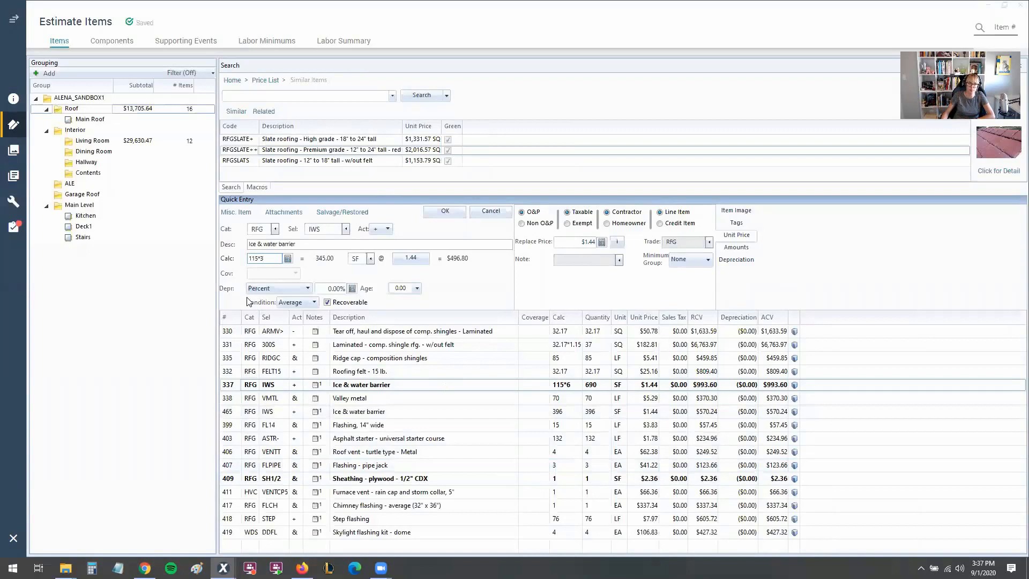
{"action": "left_click", "coordinate": [445, 210]}
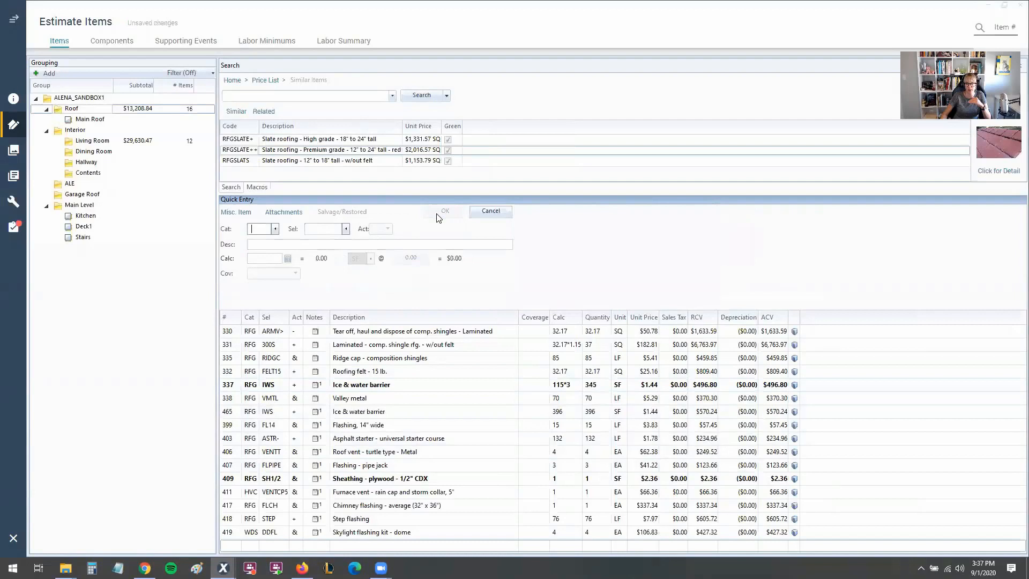
{"action": "left_click", "coordinate": [379, 478]}
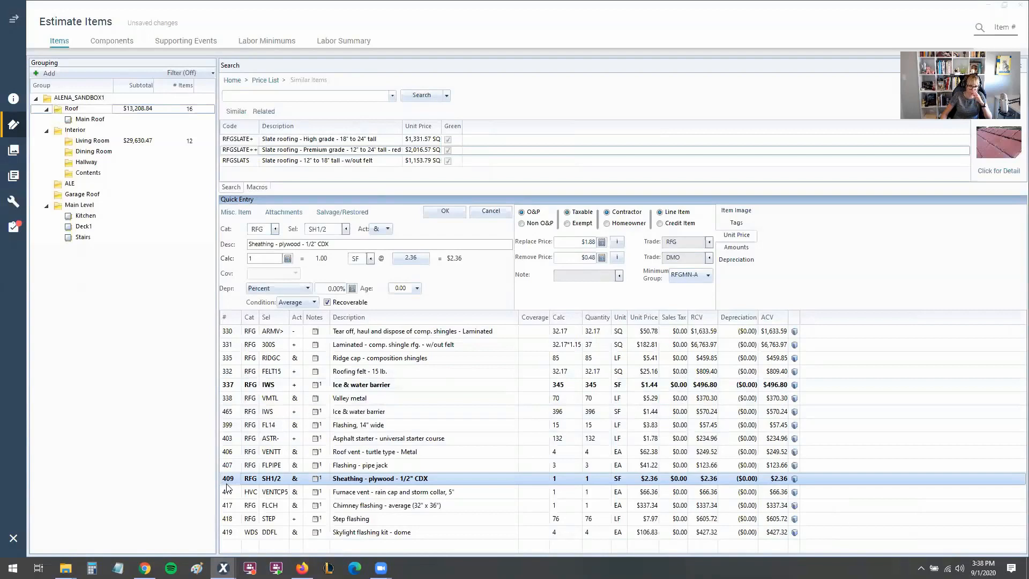
- Open the Sheathing - plywood - 1/2" CDX line 409 in Quick Entry
{"action": "left_click", "coordinate": [413, 330]}
{"action": "type", "text": "3217"}
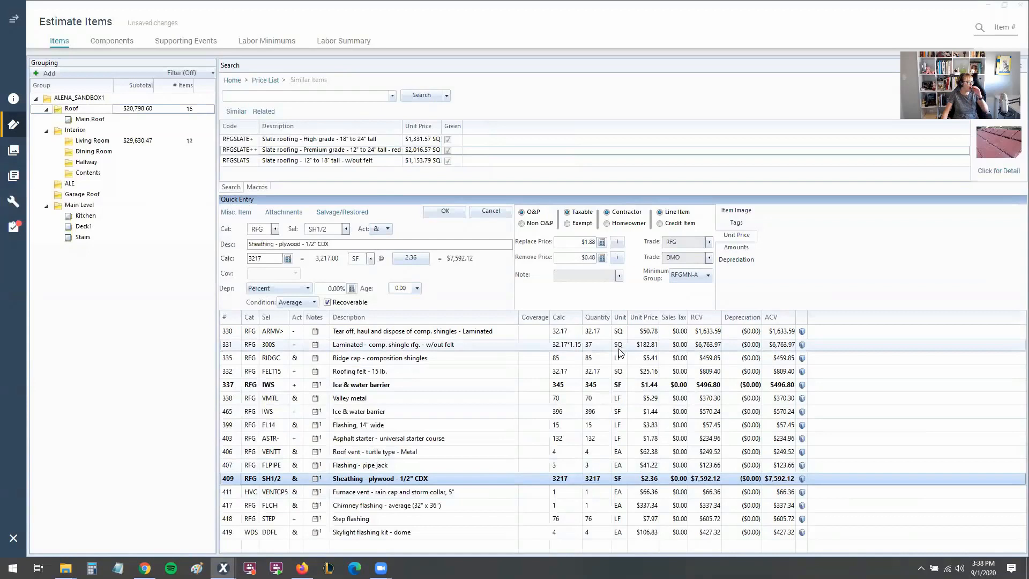
{"action": "mouse_move", "coordinate": [619, 485]}
{"action": "type", "text": "32.17"}
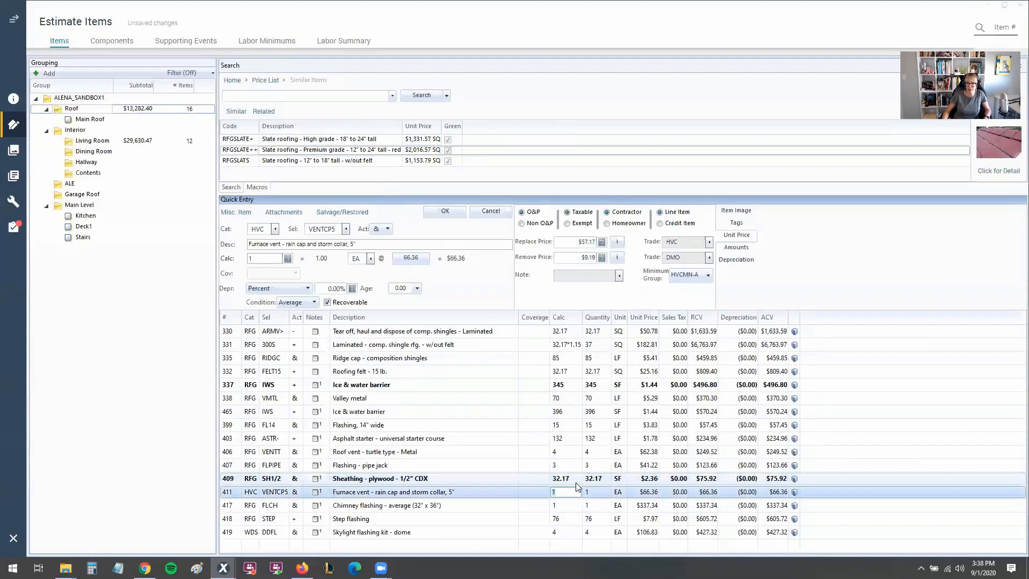
- Enter 3217 in the plywood sheathing Calc field for 3,217 SF at $7,592.12
{"action": "left_click", "coordinate": [379, 478]}
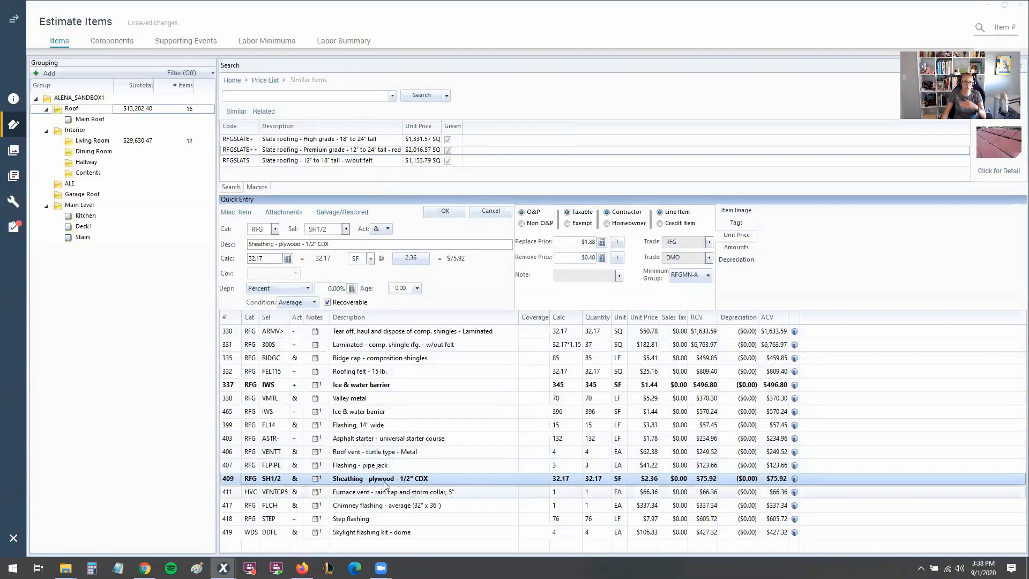
{"action": "type", "text": "3217"}
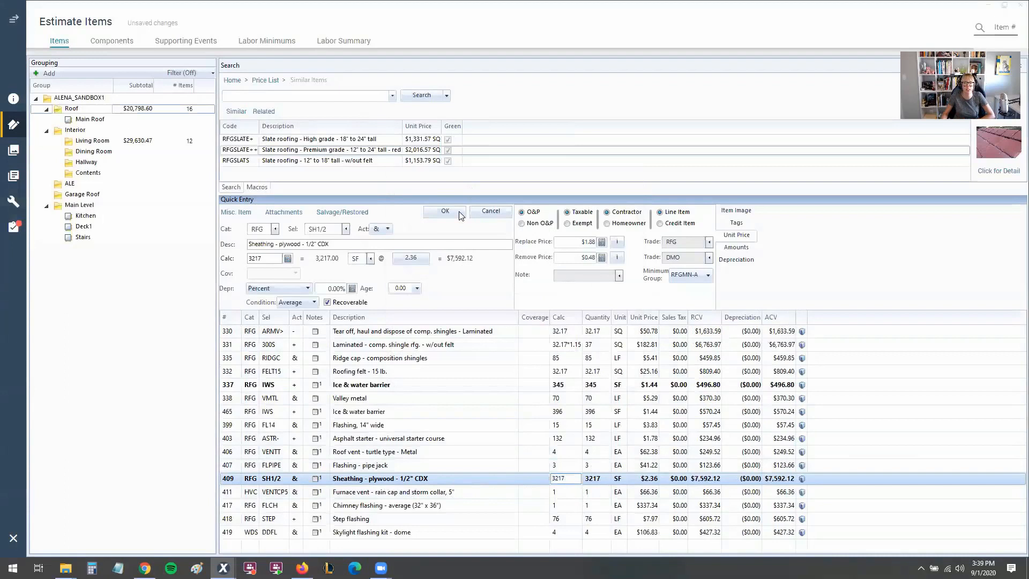